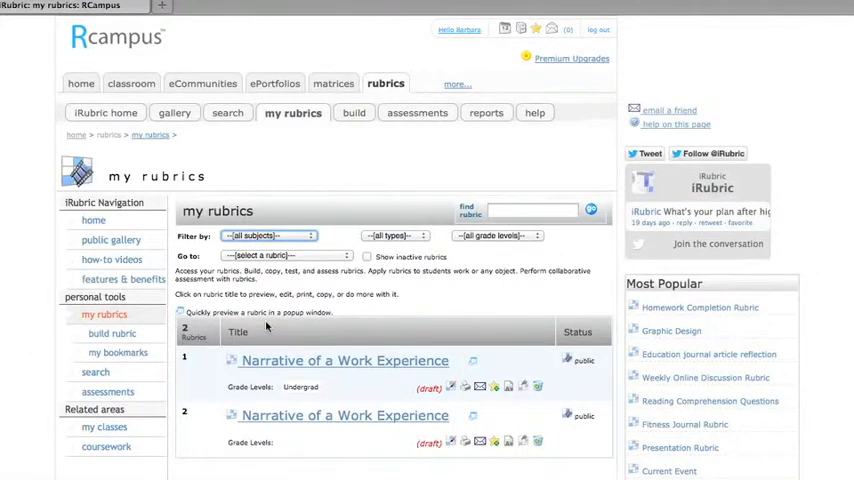
{"action": "mouse_move", "coordinate": [312, 236]}
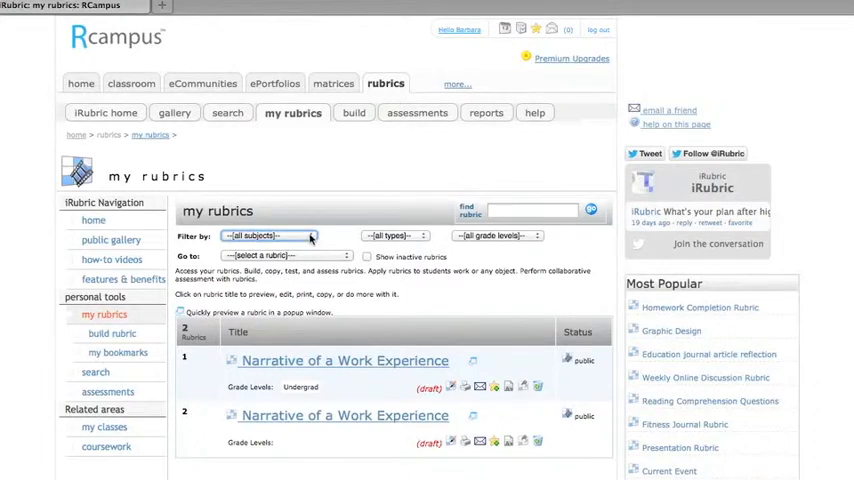
Bring up the first 'Narrative of a Work Experience' draft in its full rubric view
{"action": "left_click", "coordinate": [270, 236]}
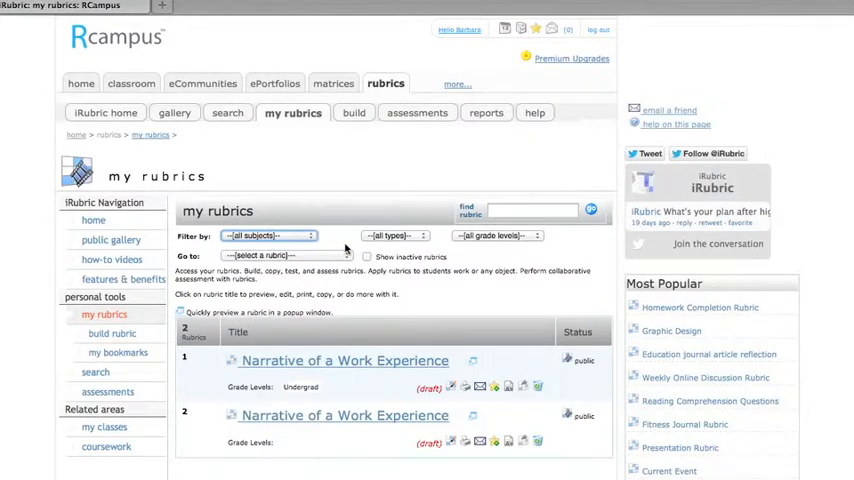
{"action": "scroll", "scroll_direction": "down", "scroll_amount": 3}
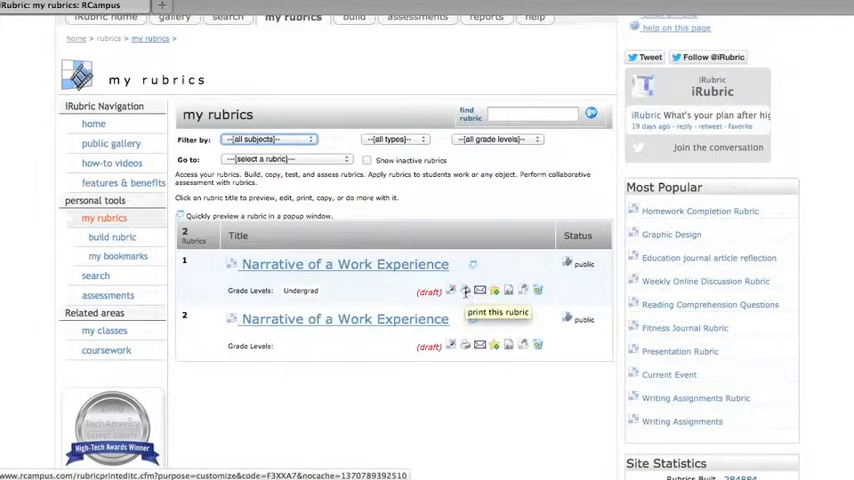
{"action": "mouse_move", "coordinate": [352, 290]}
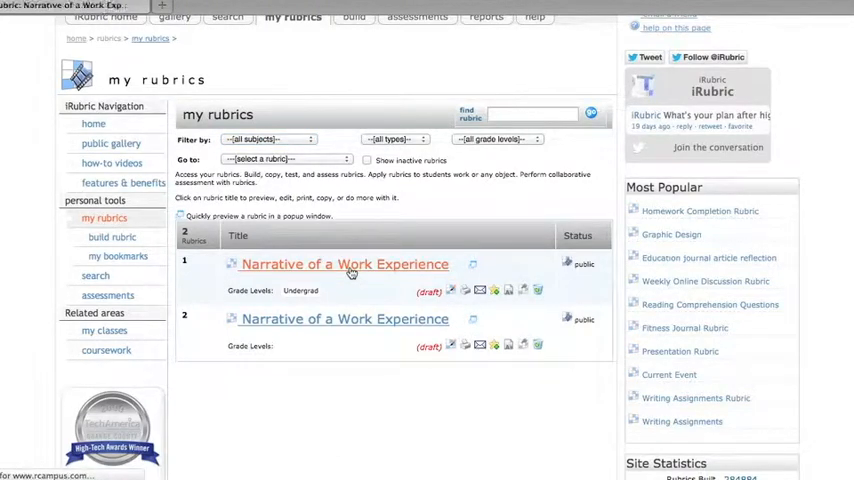
{"action": "left_click", "coordinate": [344, 264]}
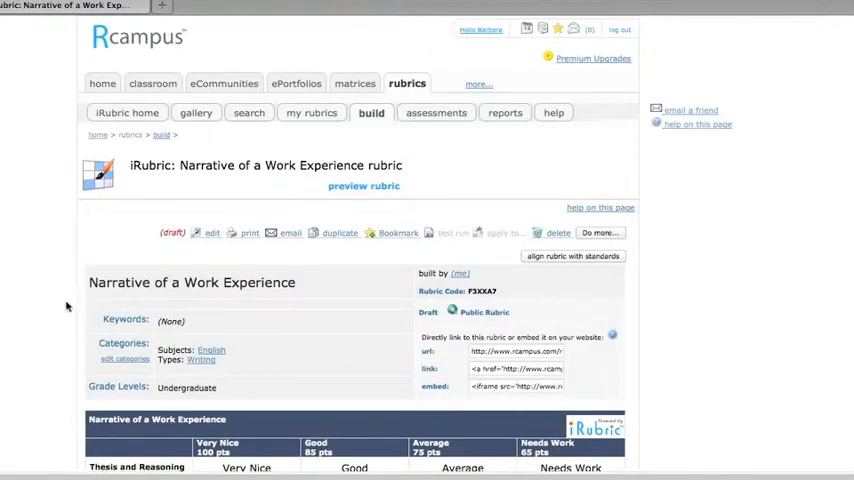
Scroll through the criteria grid: Thesis and Reasoning, MLA Format and Organization
{"action": "scroll", "scroll_direction": "up", "scroll_amount": 3}
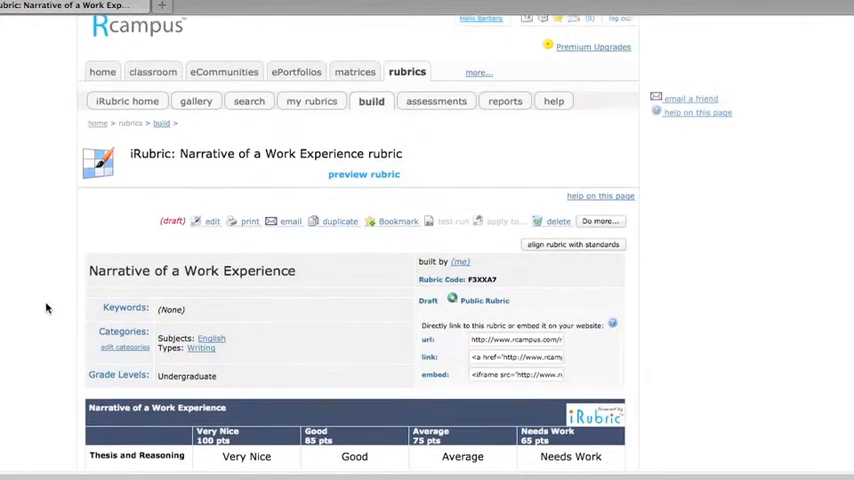
{"action": "scroll", "scroll_direction": "down", "scroll_amount": 3}
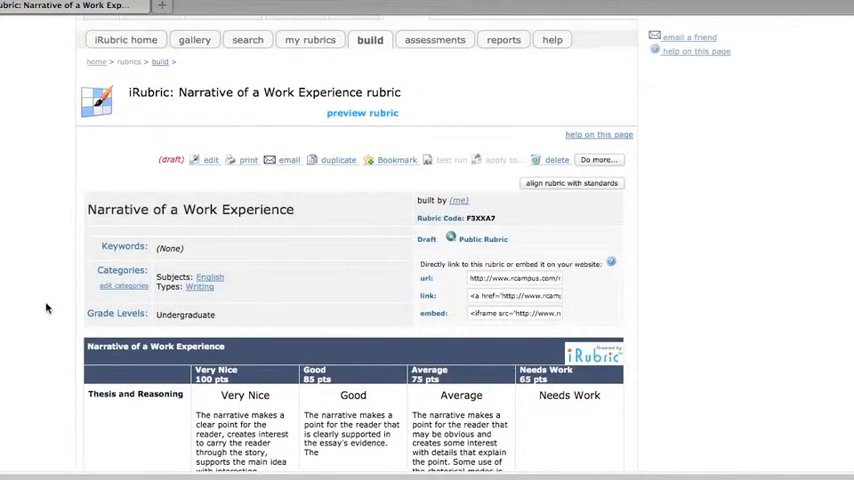
{"action": "scroll", "scroll_direction": "down", "scroll_amount": 3}
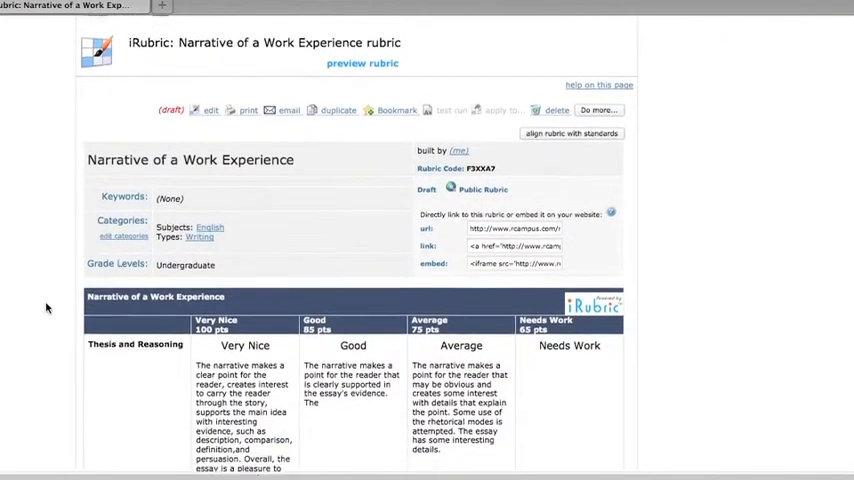
{"action": "scroll", "scroll_direction": "down", "scroll_amount": 3}
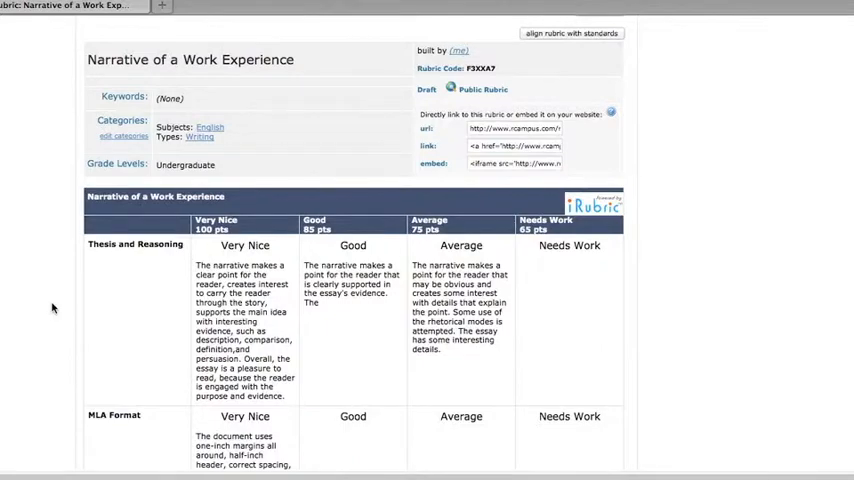
{"action": "scroll", "scroll_direction": "down", "scroll_amount": 3}
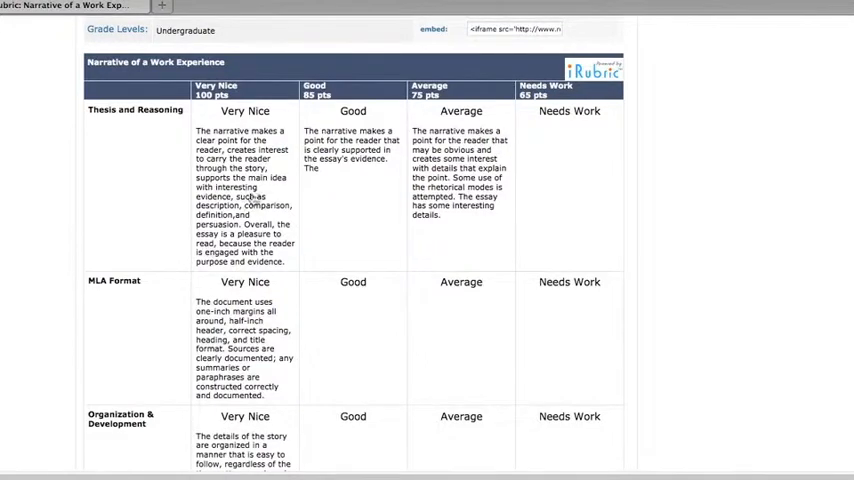
{"action": "mouse_move", "coordinate": [276, 216]}
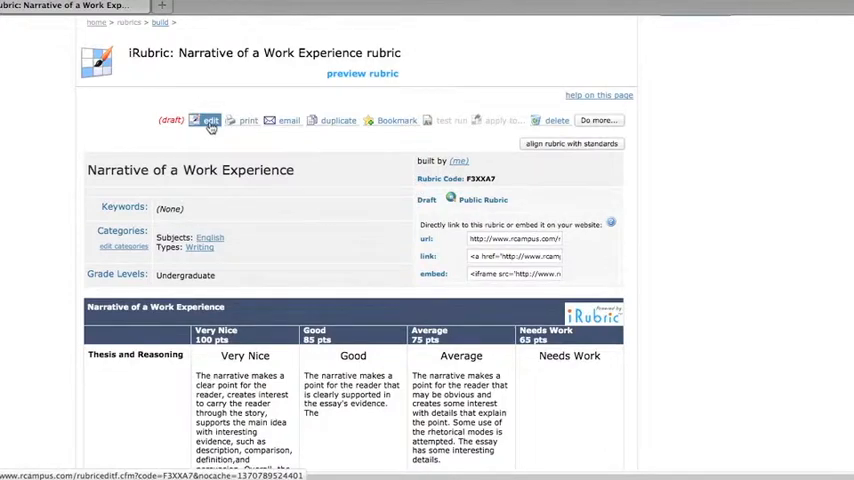
Switch the rubric into the editor and review its title, level, subject and column settings
{"action": "left_click", "coordinate": [210, 120]}
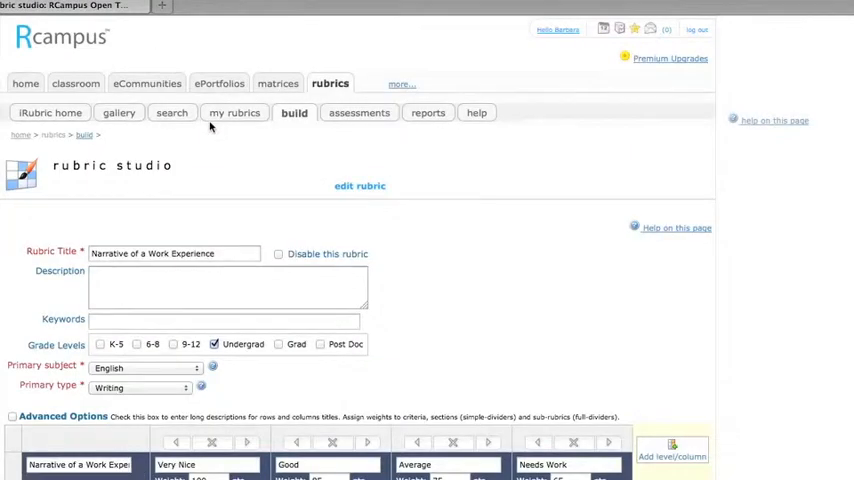
{"action": "scroll", "scroll_direction": "down", "scroll_amount": 3}
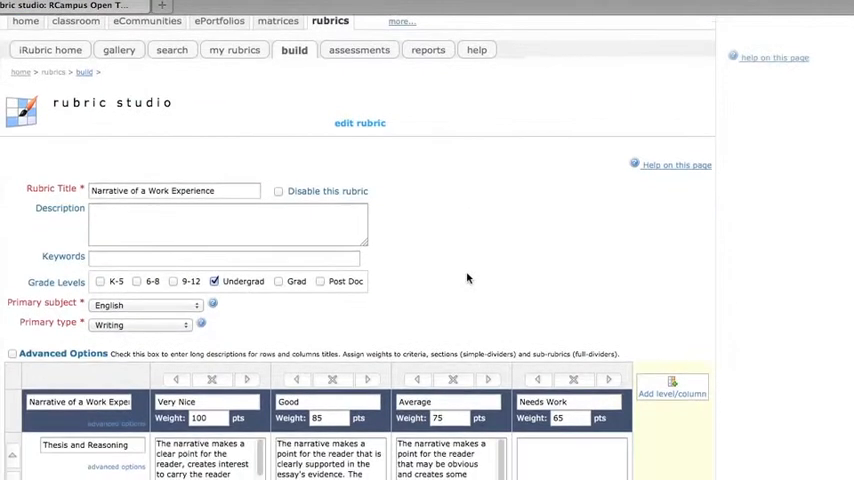
{"action": "scroll", "scroll_direction": "down", "scroll_amount": 3}
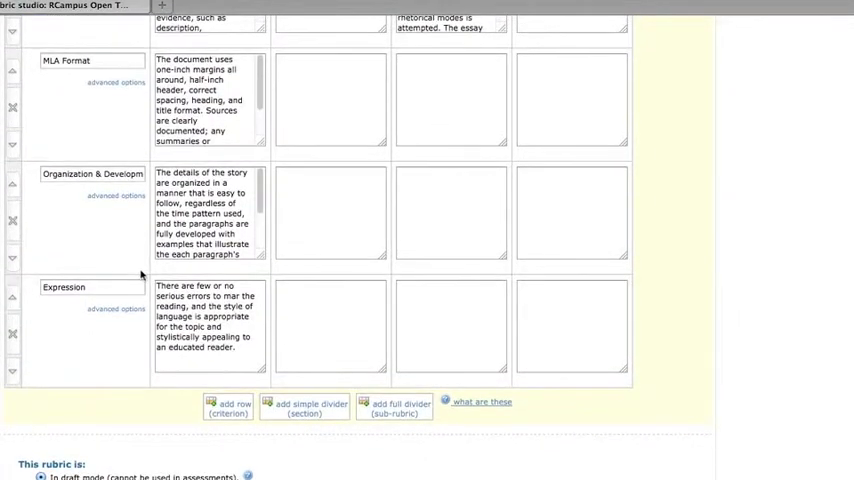
{"action": "scroll", "scroll_direction": "down", "scroll_amount": 3}
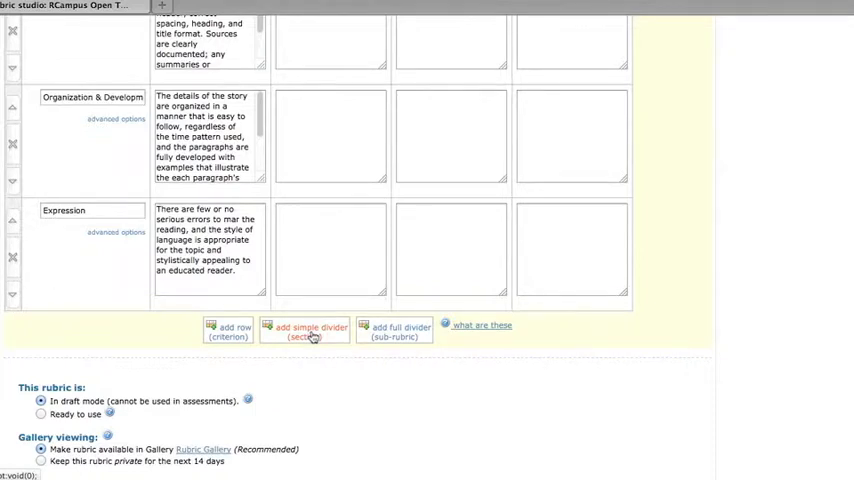
{"action": "scroll", "scroll_direction": "down", "scroll_amount": 3}
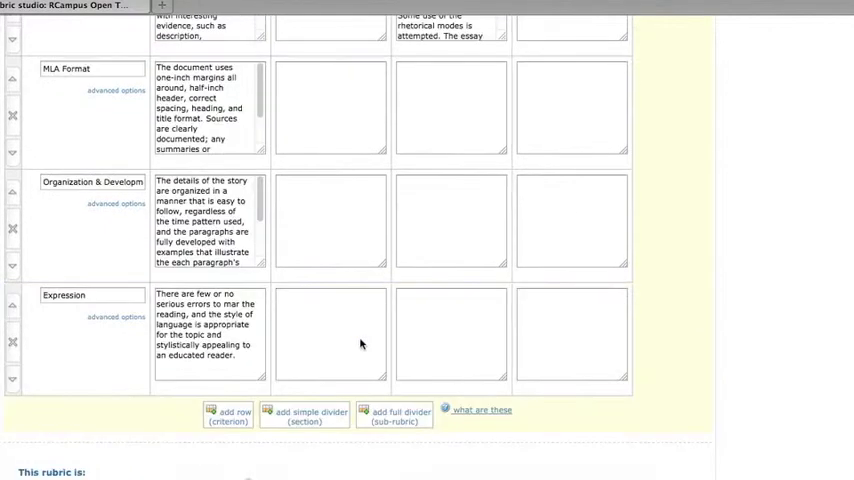
{"action": "scroll", "scroll_direction": "up", "scroll_amount": 3}
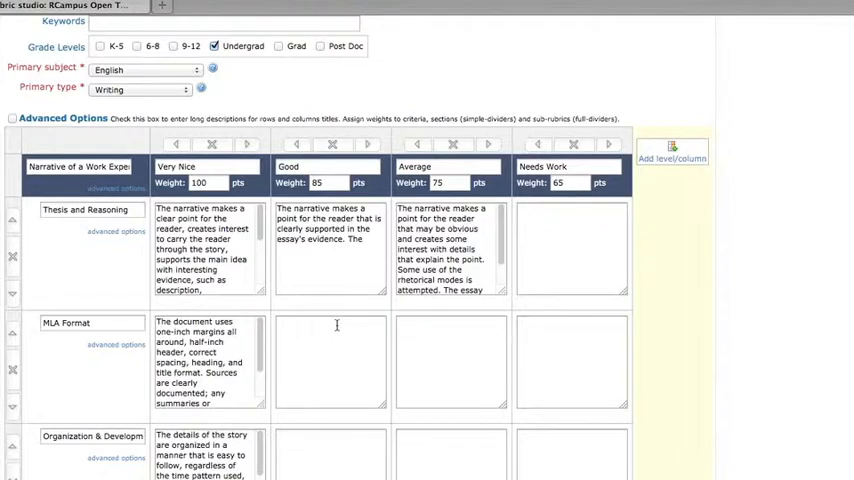
Write the Good-level description for the MLA Format criterion, then reach the save options
{"action": "left_click", "coordinate": [572, 248]}
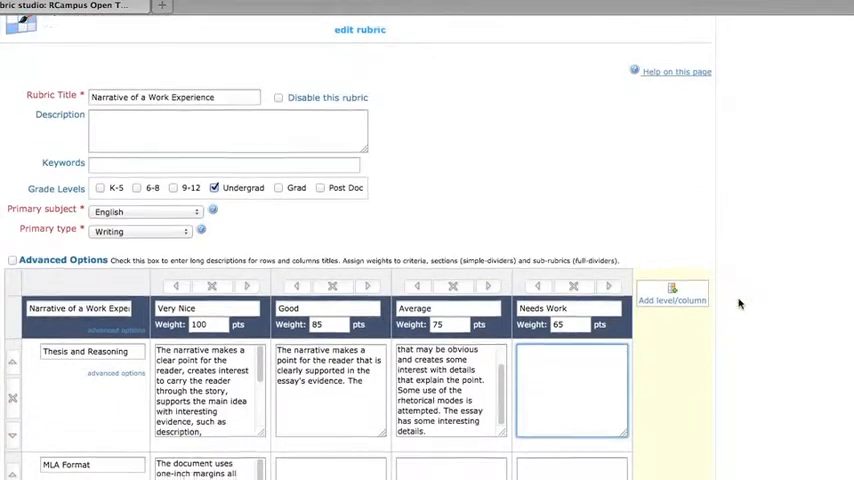
{"action": "scroll", "scroll_direction": "down", "scroll_amount": 3}
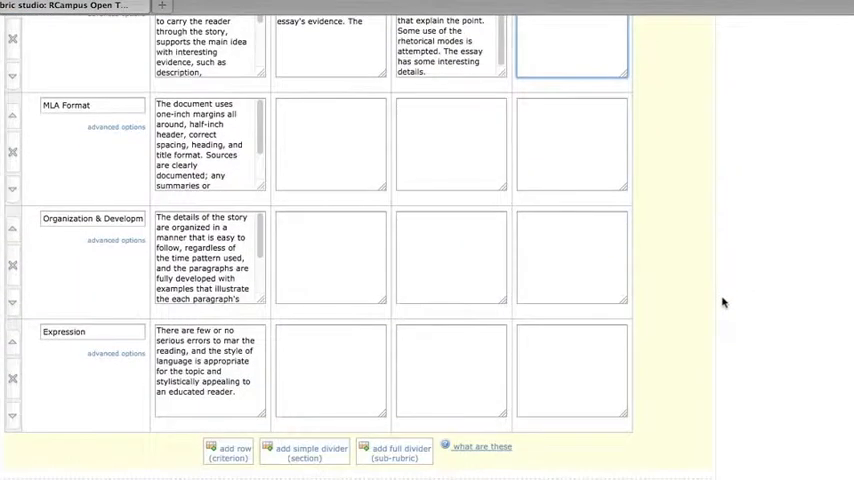
{"action": "scroll", "scroll_direction": "down", "scroll_amount": 3}
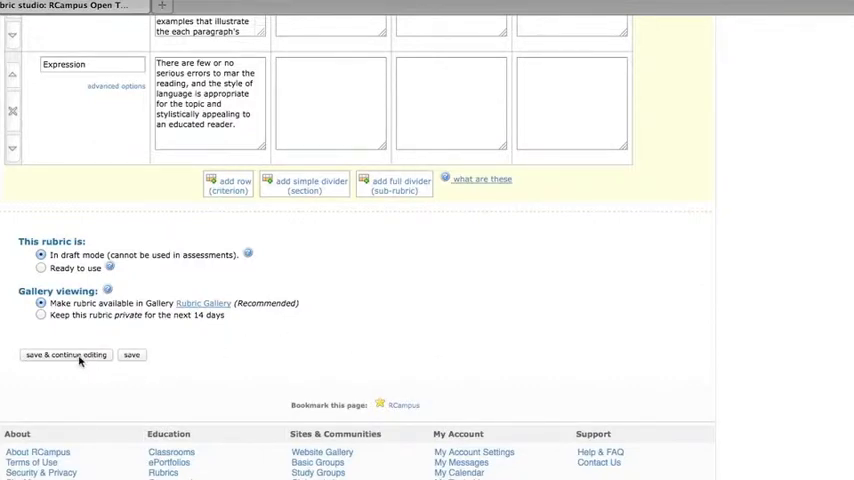
Save the edited rubric, acknowledge the saved-changes notice and return to the my rubrics list
{"action": "left_click", "coordinate": [132, 356]}
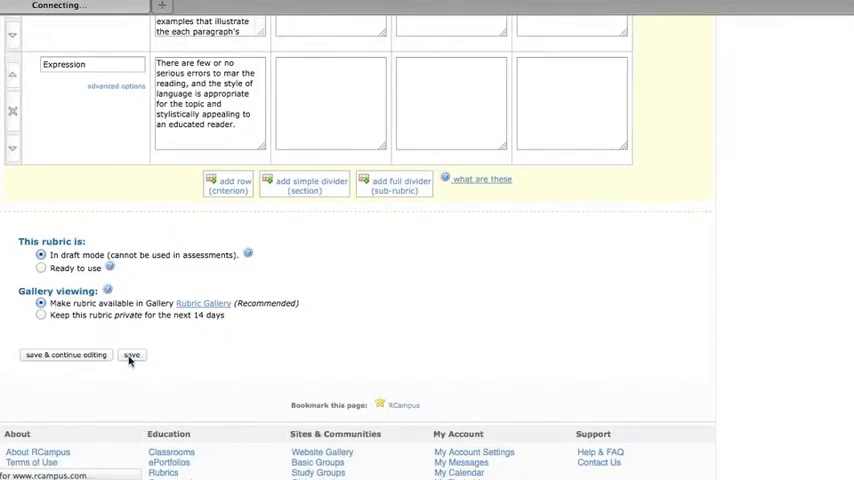
{"action": "left_click", "coordinate": [132, 356]}
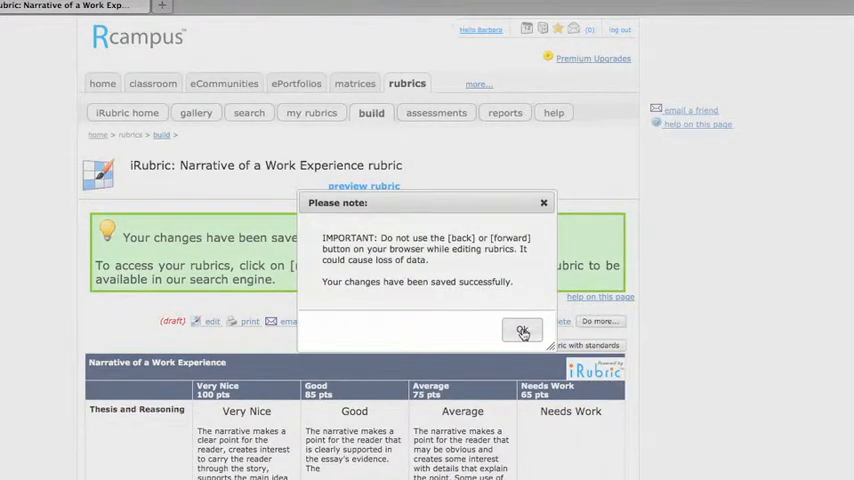
{"action": "left_click", "coordinate": [522, 332]}
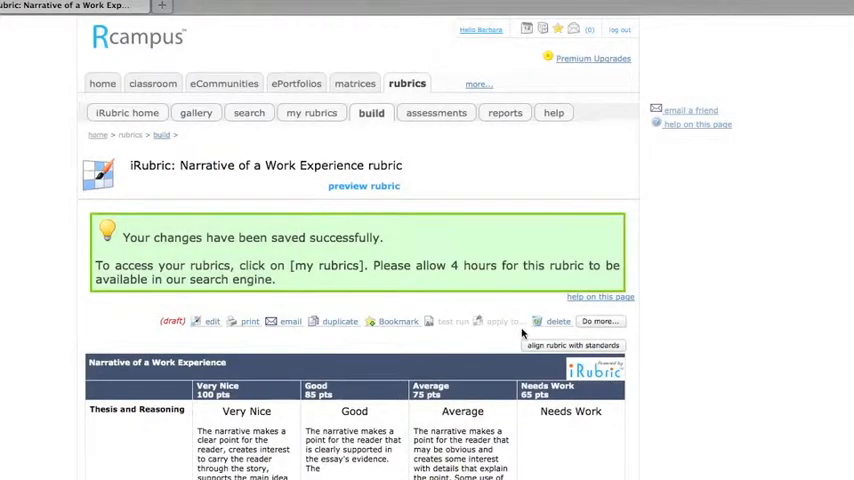
{"action": "mouse_move", "coordinate": [32, 336]}
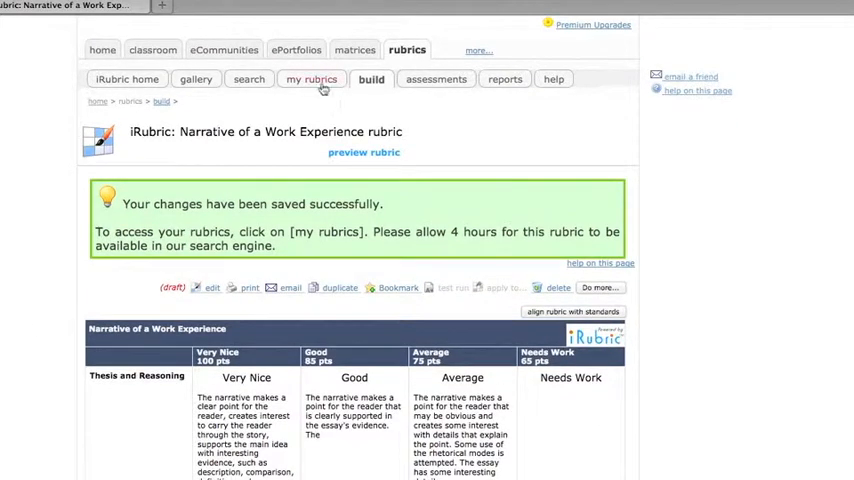
{"action": "left_click", "coordinate": [312, 80]}
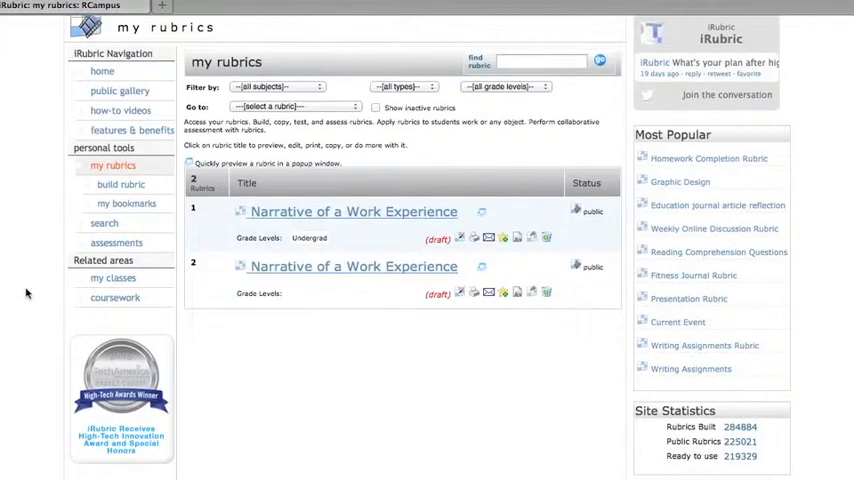
Review the first 'Narrative of a Work Experience' draft's full preview from top to bottom
{"action": "left_click", "coordinate": [352, 242]}
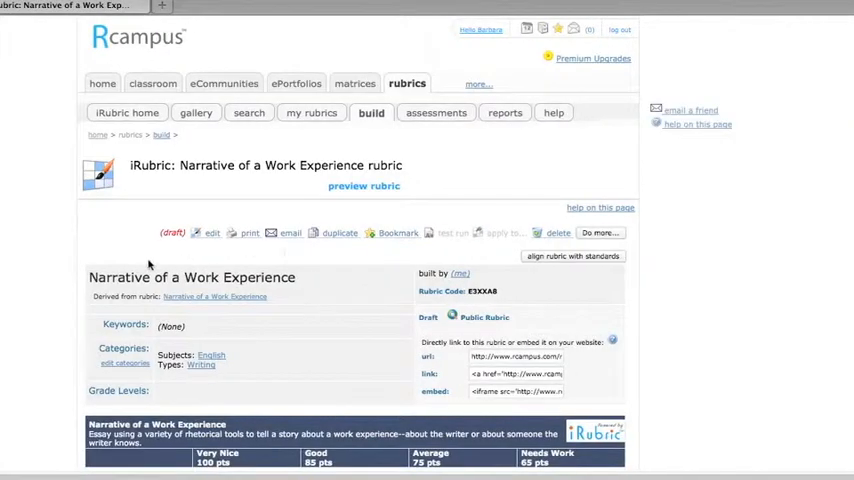
{"action": "scroll", "scroll_direction": "down", "scroll_amount": 3}
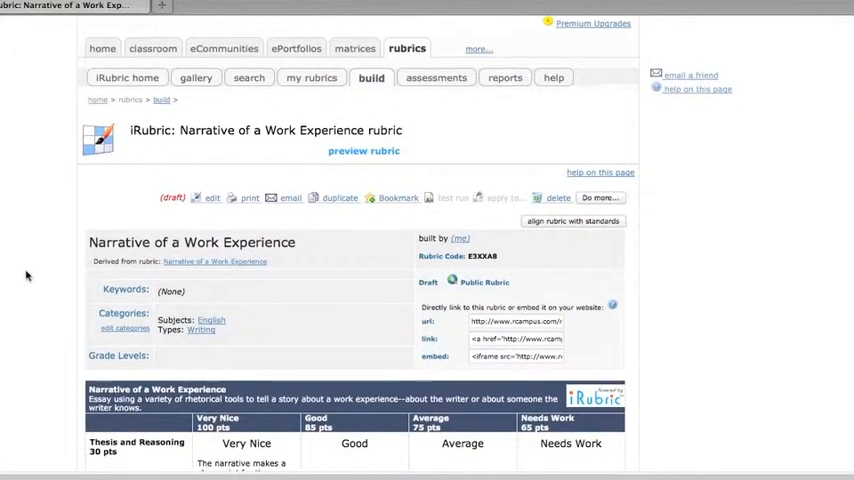
{"action": "scroll", "scroll_direction": "down", "scroll_amount": 3}
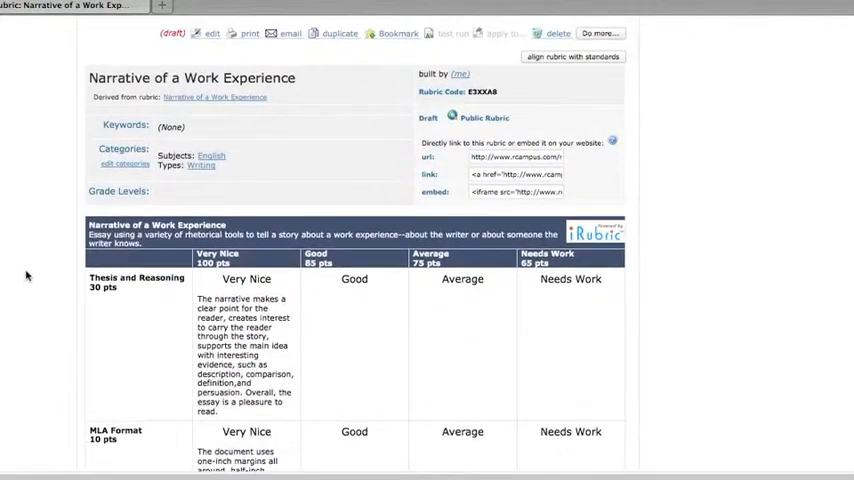
{"action": "scroll", "scroll_direction": "down", "scroll_amount": 3}
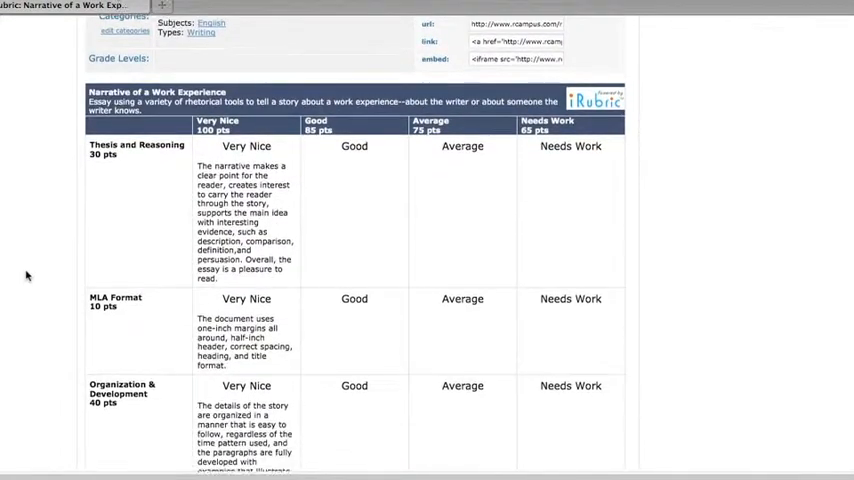
{"action": "scroll", "scroll_direction": "down", "scroll_amount": 3}
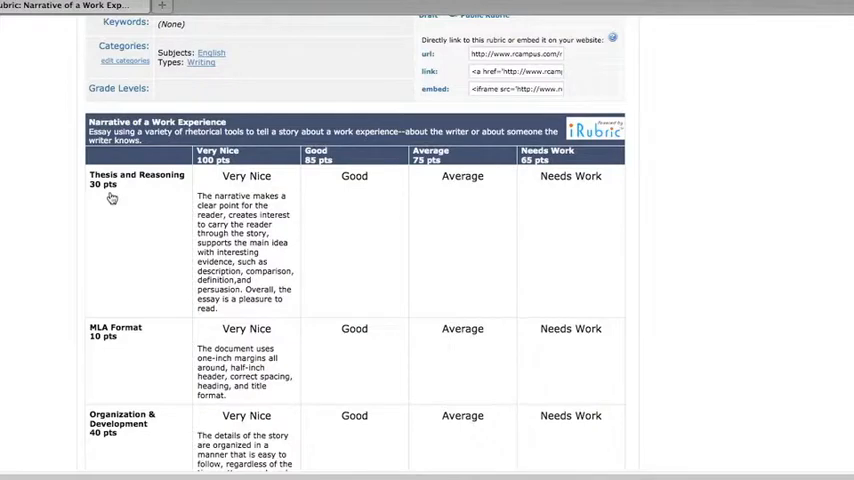
{"action": "mouse_move", "coordinate": [118, 360]}
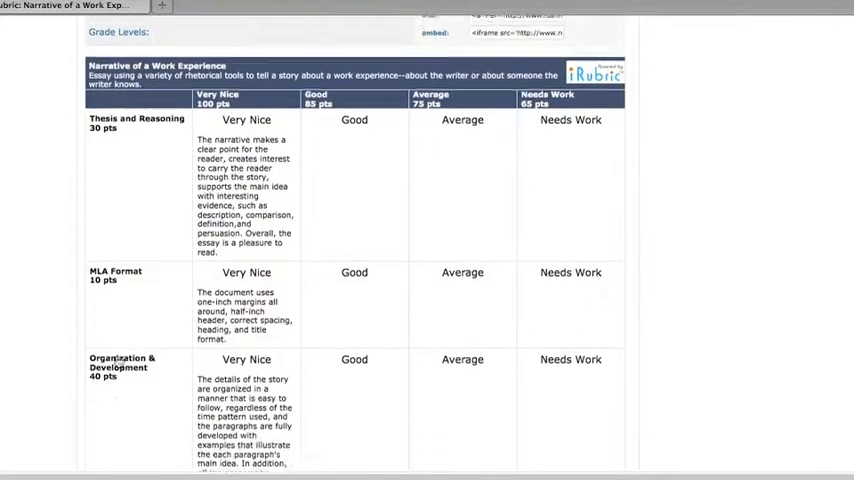
{"action": "scroll", "scroll_direction": "down", "scroll_amount": 3}
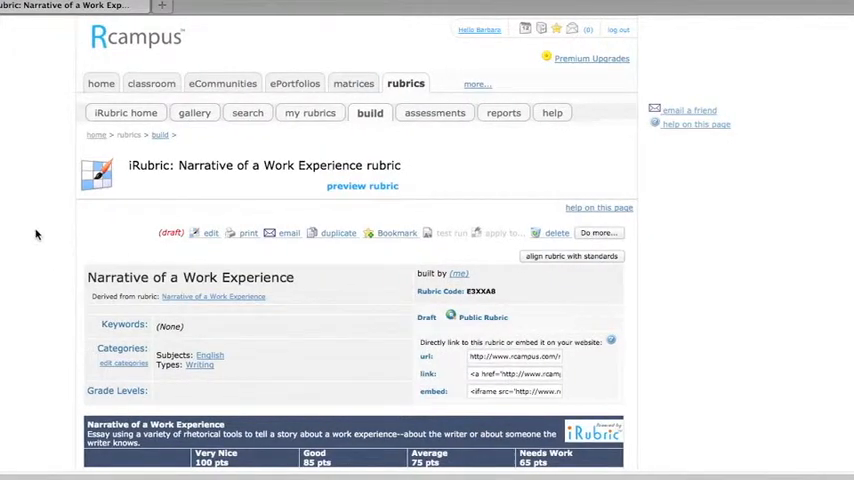
Go to the iRubric home page
{"action": "left_click", "coordinate": [124, 112]}
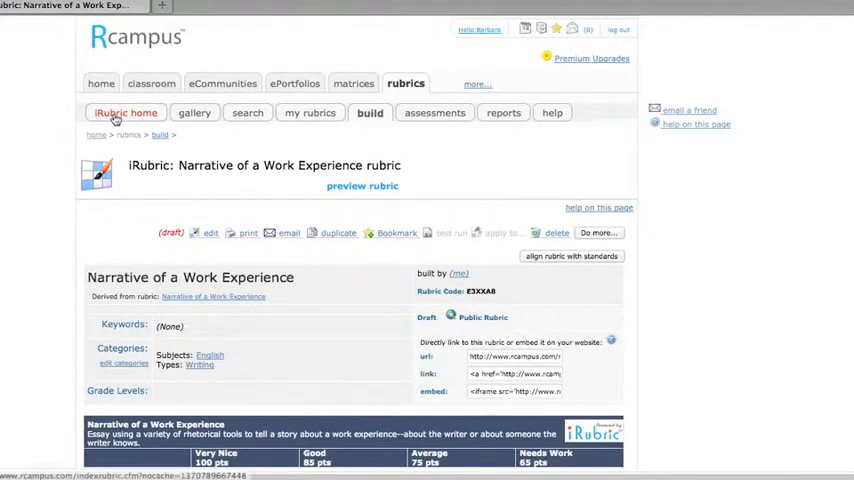
{"action": "left_click", "coordinate": [124, 112]}
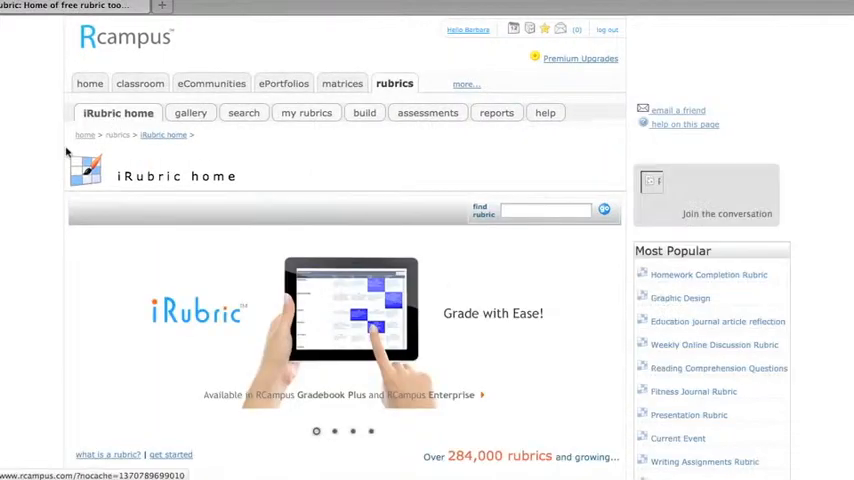